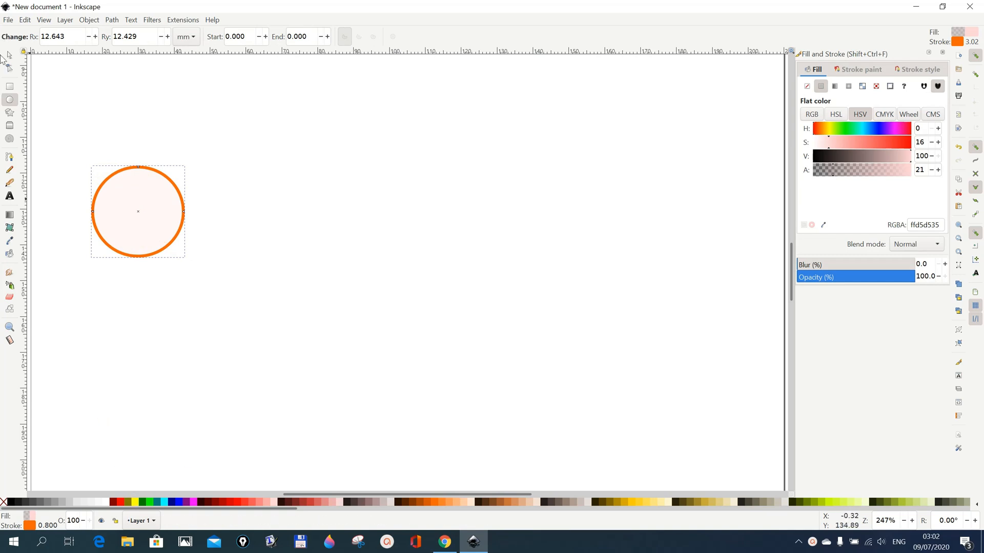
{"action": "mouse_move", "coordinate": [9, 56]}
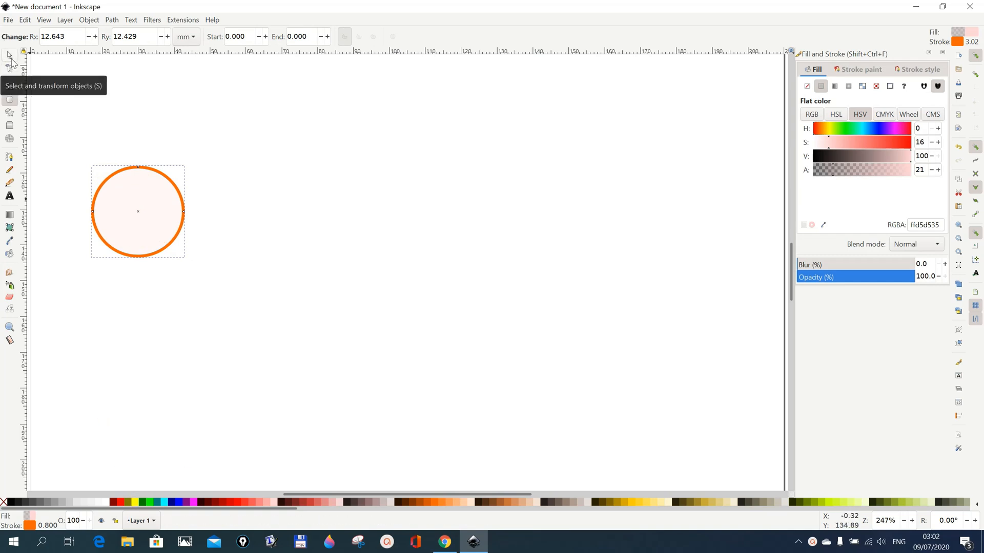
With the Select tool, give the orange-outlined circle a solid yellow fill from the palette.
{"action": "left_click", "coordinate": [10, 52]}
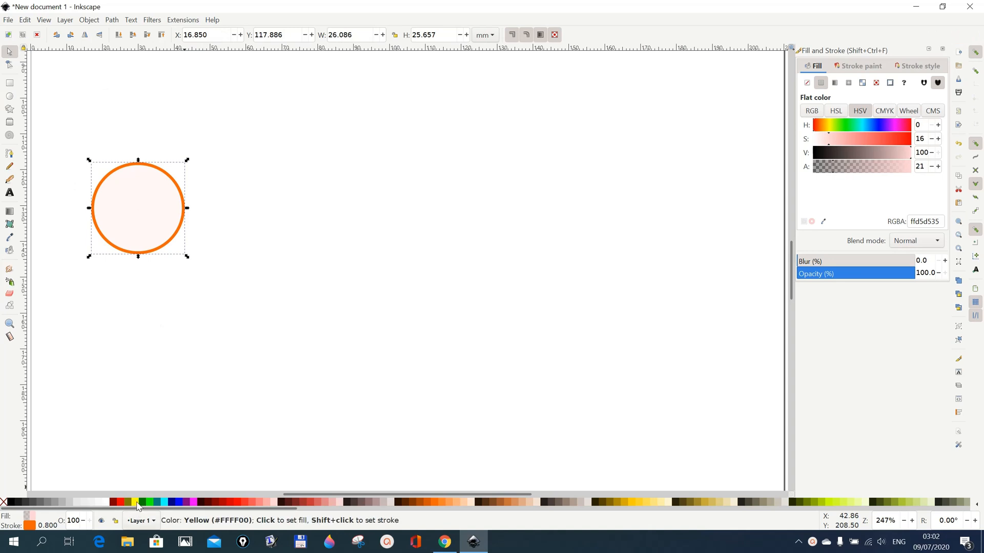
{"action": "left_click", "coordinate": [138, 502]}
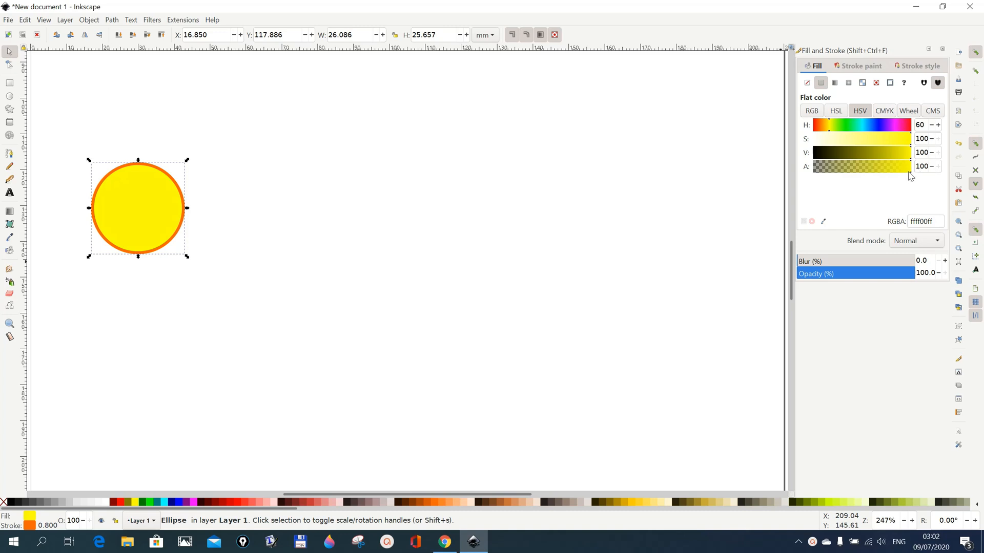
{"action": "mouse_move", "coordinate": [911, 176]}
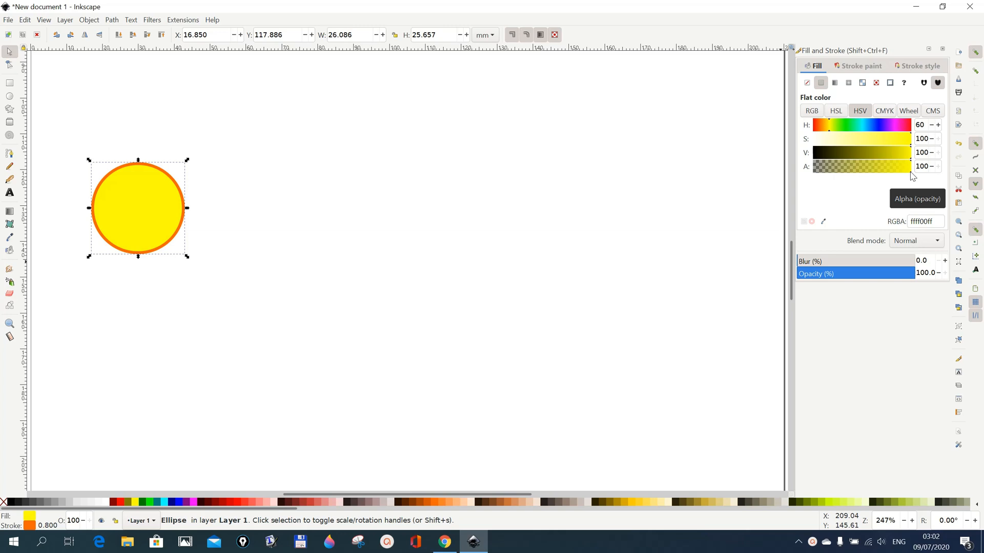
{"action": "mouse_move", "coordinate": [161, 206]}
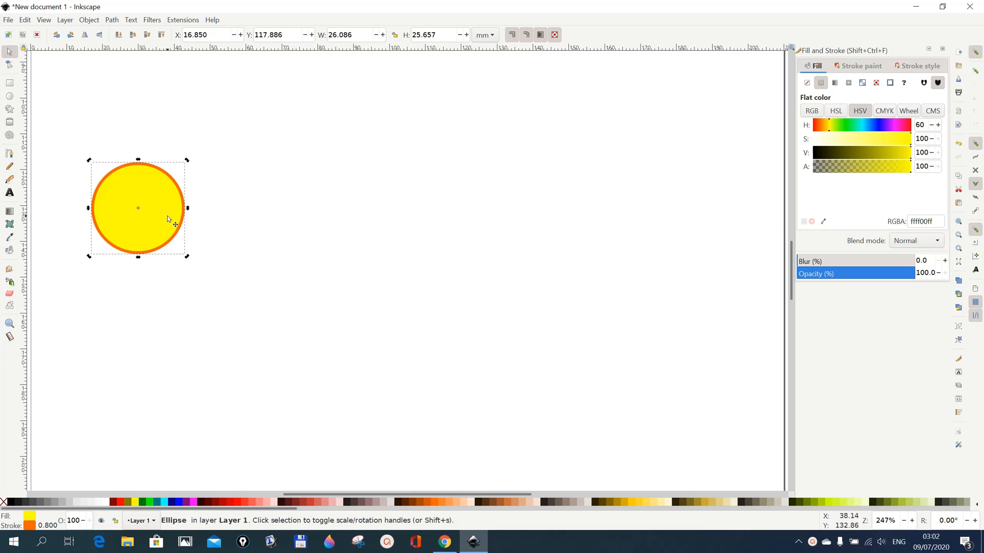
{"action": "mouse_move", "coordinate": [168, 218]}
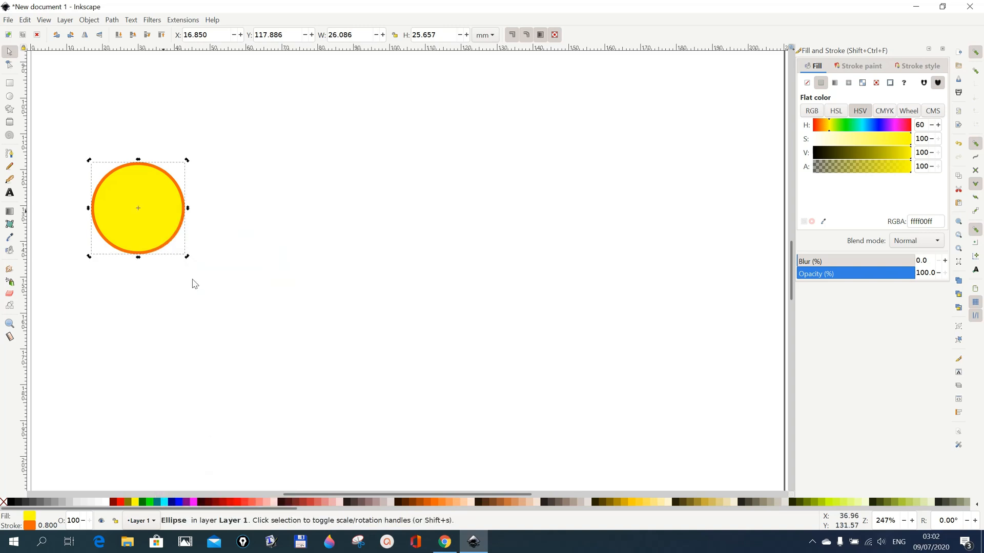
{"action": "mouse_move", "coordinate": [169, 219]}
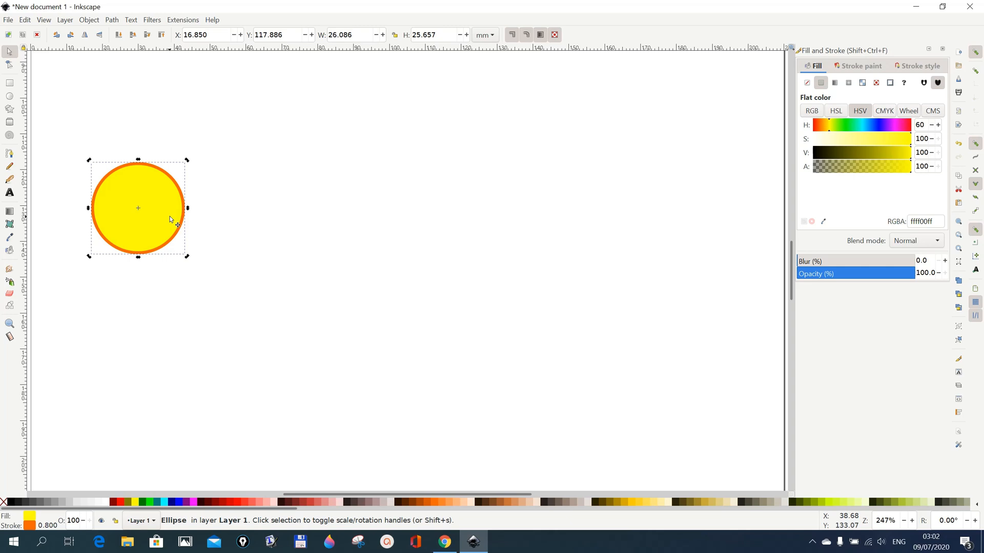
Drag three circle copies rightward so four yellow circles line up in a row.
{"action": "left_click_drag", "start_coordinate": [138, 207], "coordinate": [175, 213]}
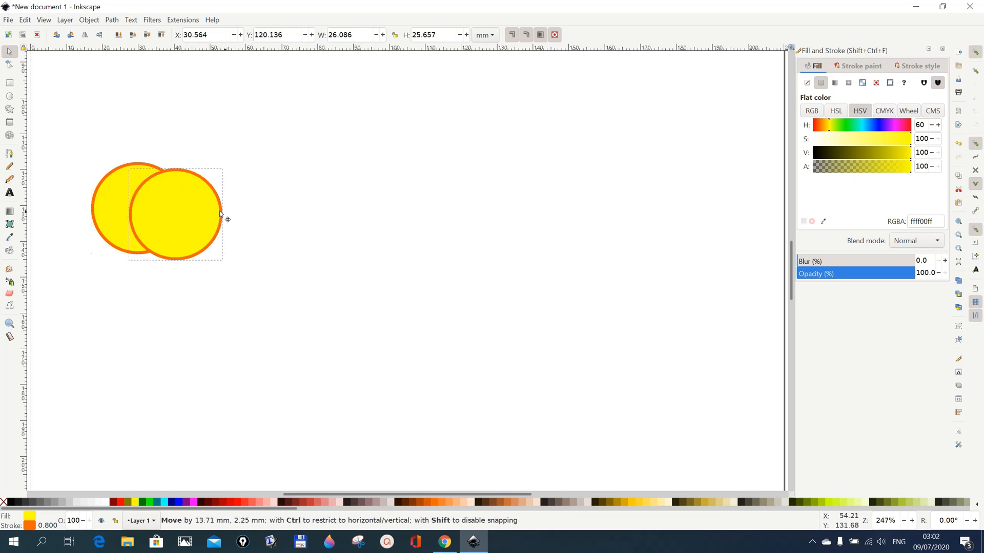
{"action": "left_click_drag", "start_coordinate": [176, 214], "coordinate": [419, 220]}
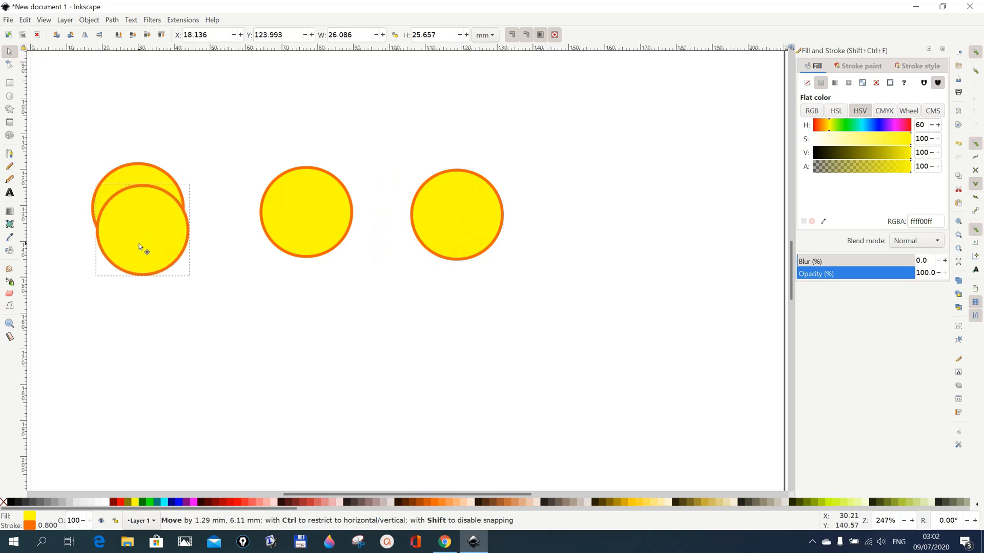
{"action": "left_click_drag", "start_coordinate": [141, 226], "coordinate": [609, 206]}
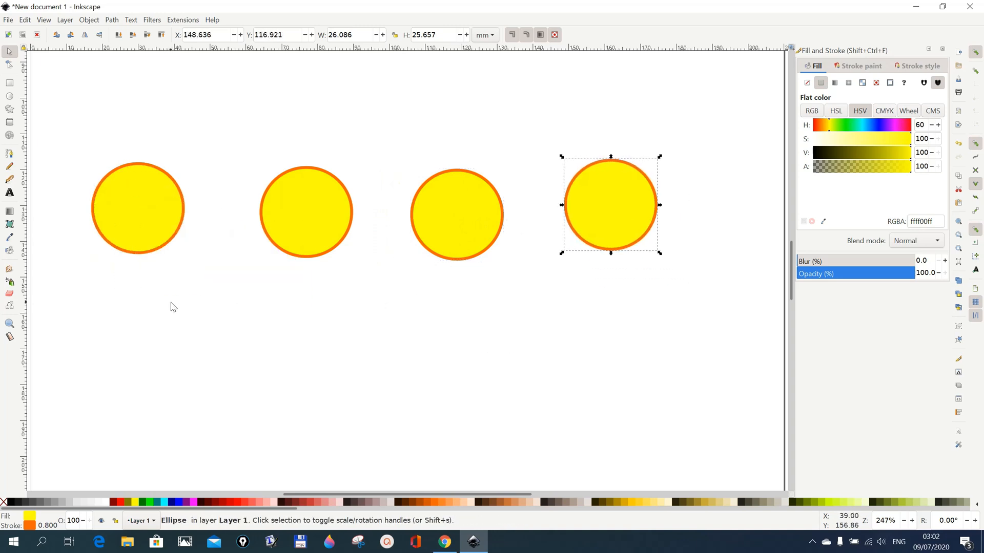
{"action": "mouse_move", "coordinate": [538, 168]}
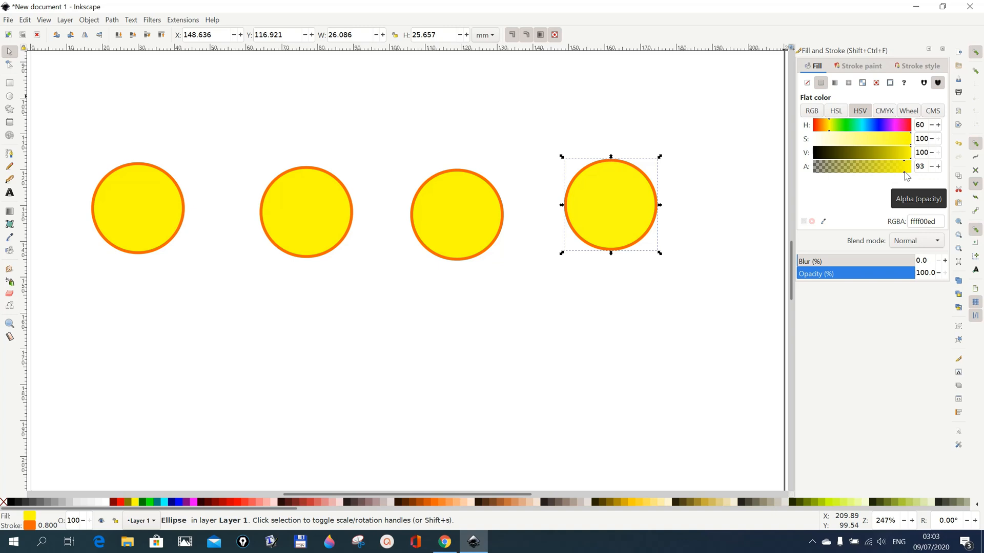
Lower the rightmost circle's fill alpha to about 47, keeping its stroke solid.
{"action": "left_click_drag", "start_coordinate": [900, 165], "coordinate": [867, 165]}
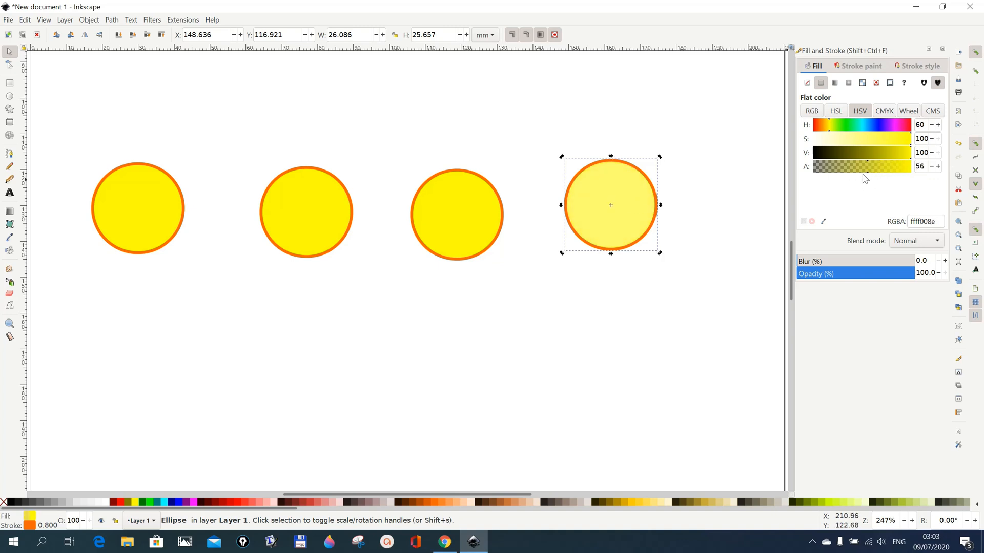
{"action": "left_click_drag", "start_coordinate": [866, 166], "coordinate": [844, 166]}
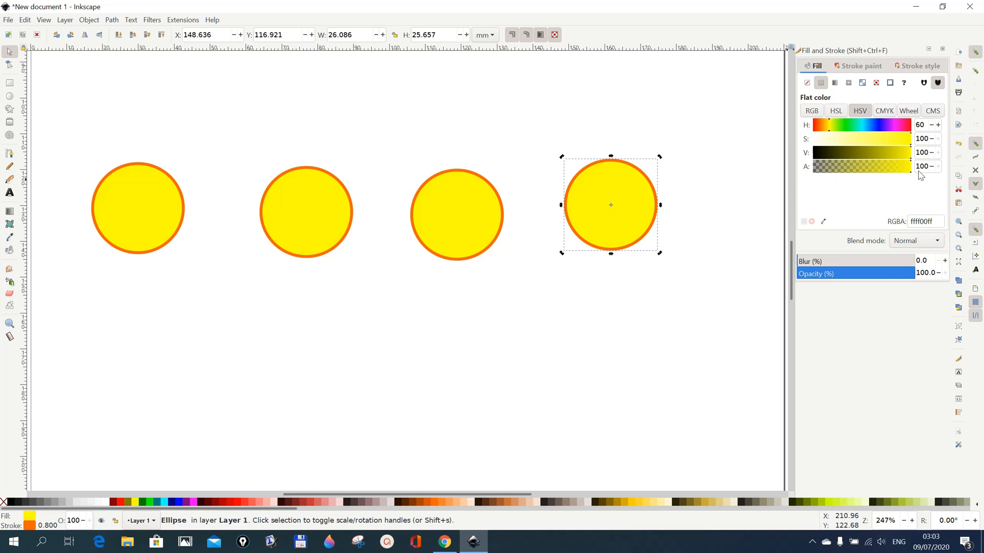
{"action": "mouse_move", "coordinate": [860, 65]}
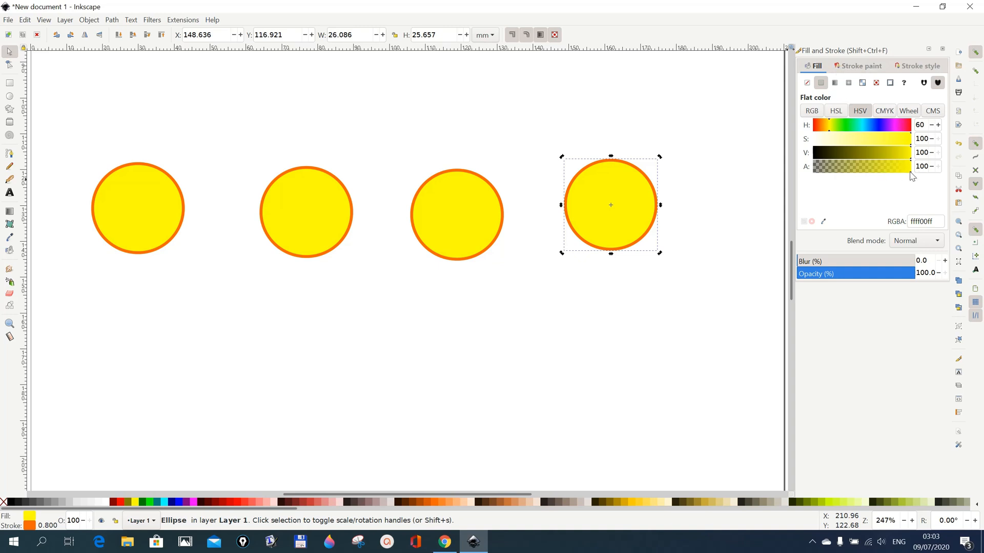
{"action": "left_click_drag", "start_coordinate": [912, 165], "coordinate": [860, 165]}
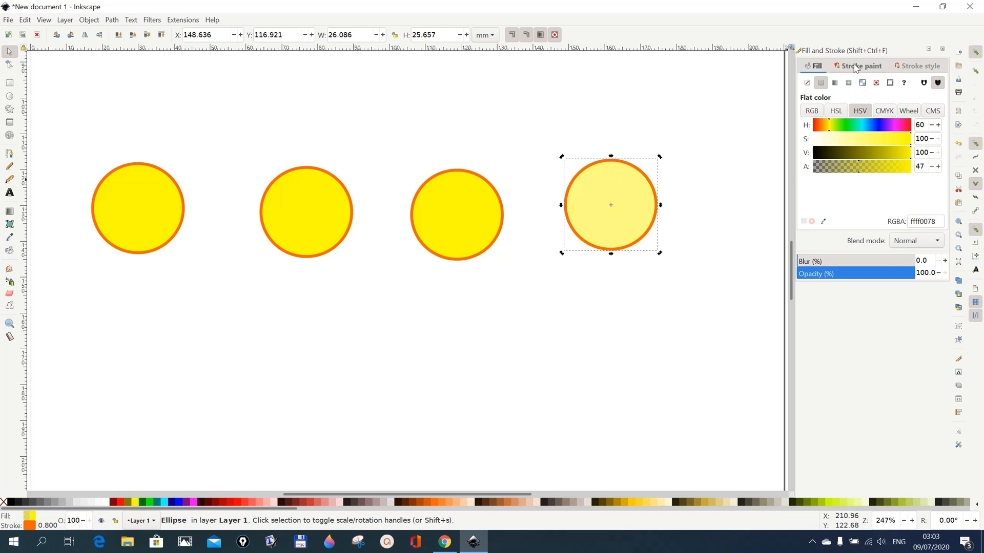
Set the third circle's stroke alpha to about 41, then deselect it.
{"action": "left_click", "coordinate": [860, 65]}
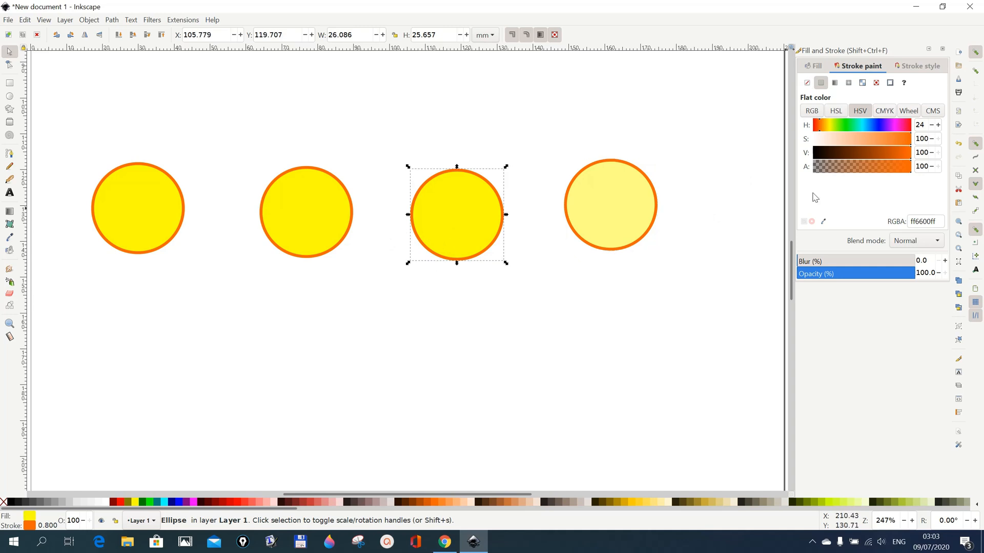
{"action": "mouse_move", "coordinate": [849, 98]}
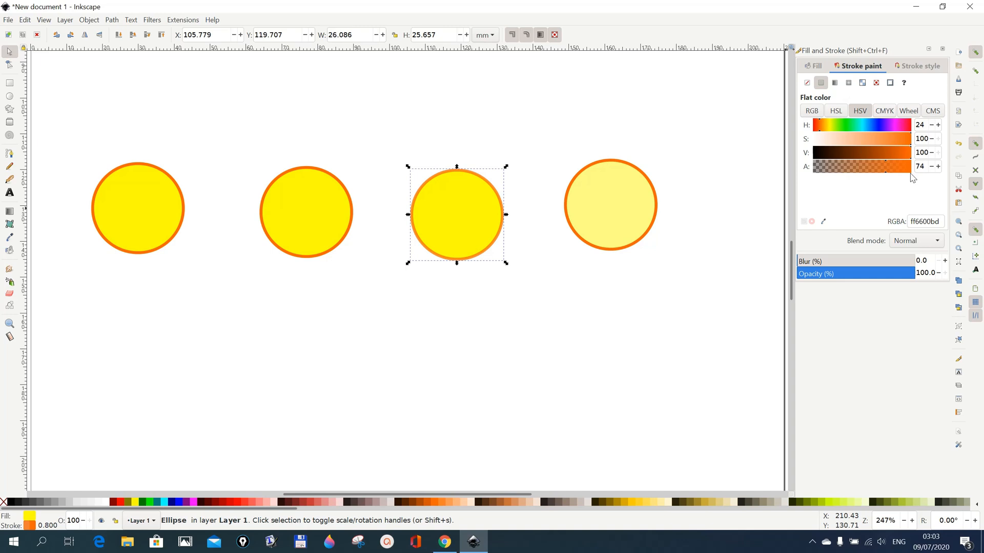
{"action": "left_click_drag", "start_coordinate": [903, 166], "coordinate": [847, 166]}
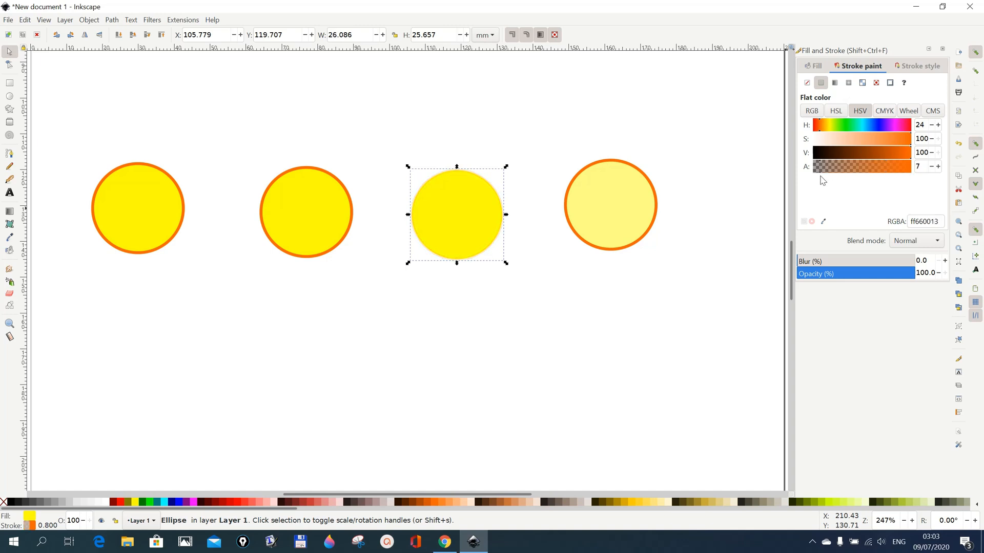
{"action": "left_click_drag", "start_coordinate": [822, 166], "coordinate": [888, 166]}
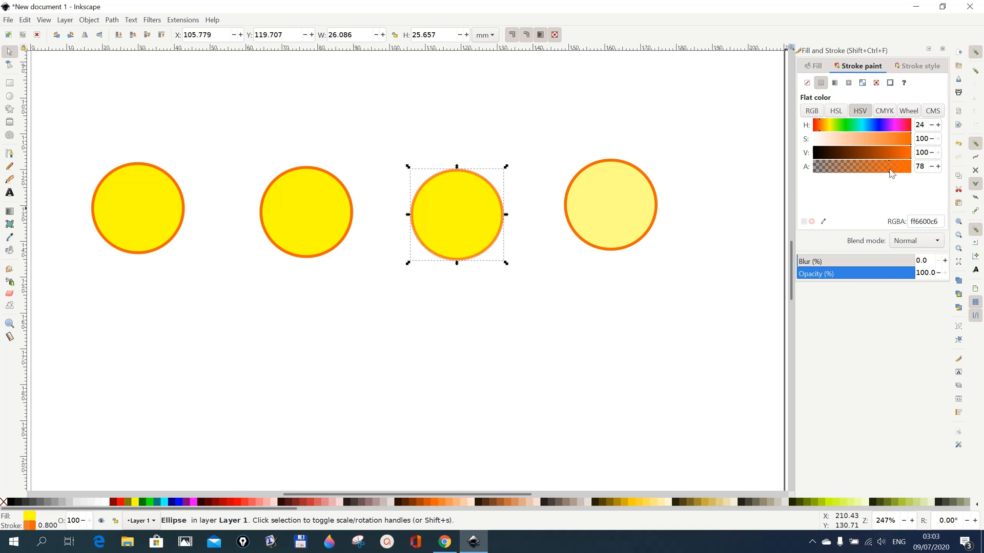
{"action": "left_click_drag", "start_coordinate": [890, 166], "coordinate": [853, 166]}
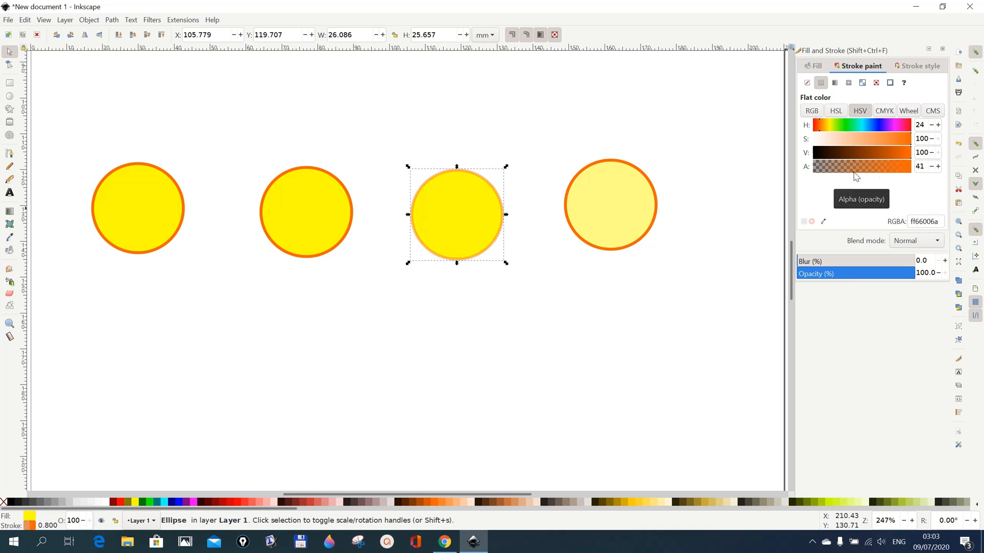
{"action": "left_click", "coordinate": [287, 232]}
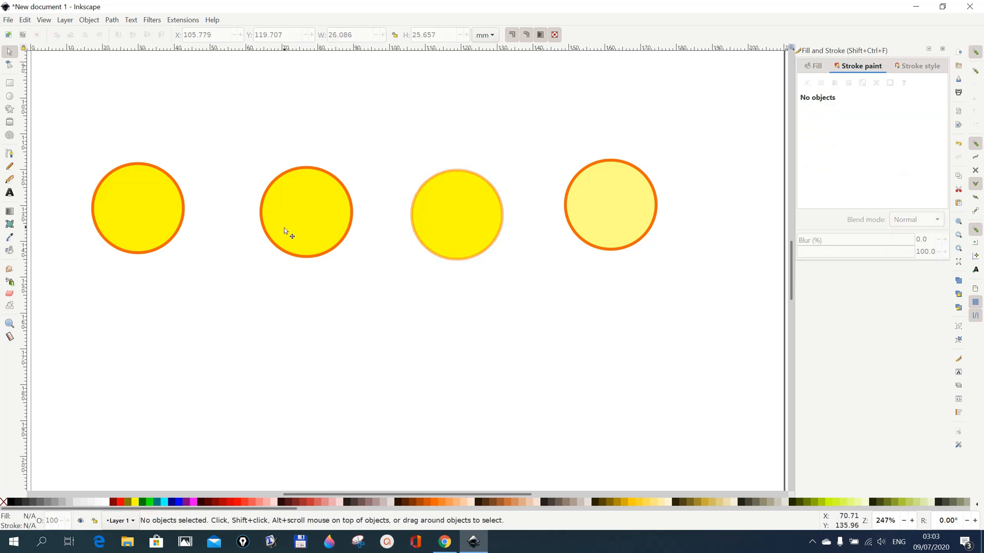
{"action": "left_click", "coordinate": [307, 212]}
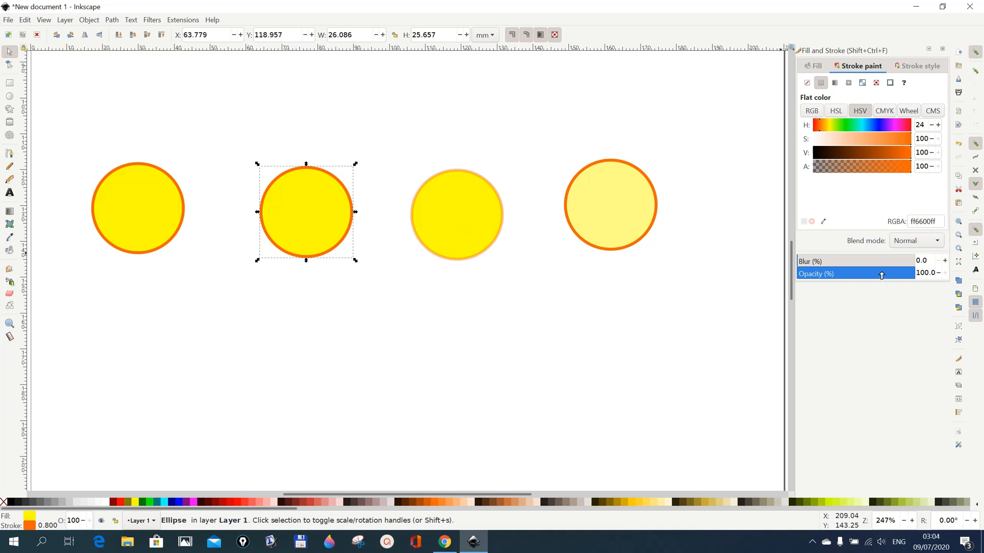
{"action": "mouse_move", "coordinate": [596, 235]}
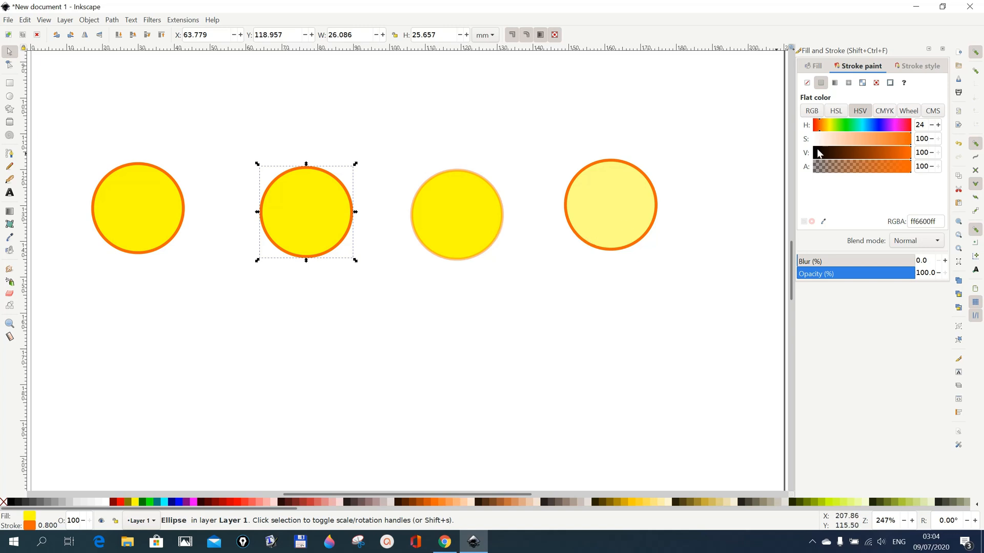
{"action": "mouse_move", "coordinate": [620, 233]}
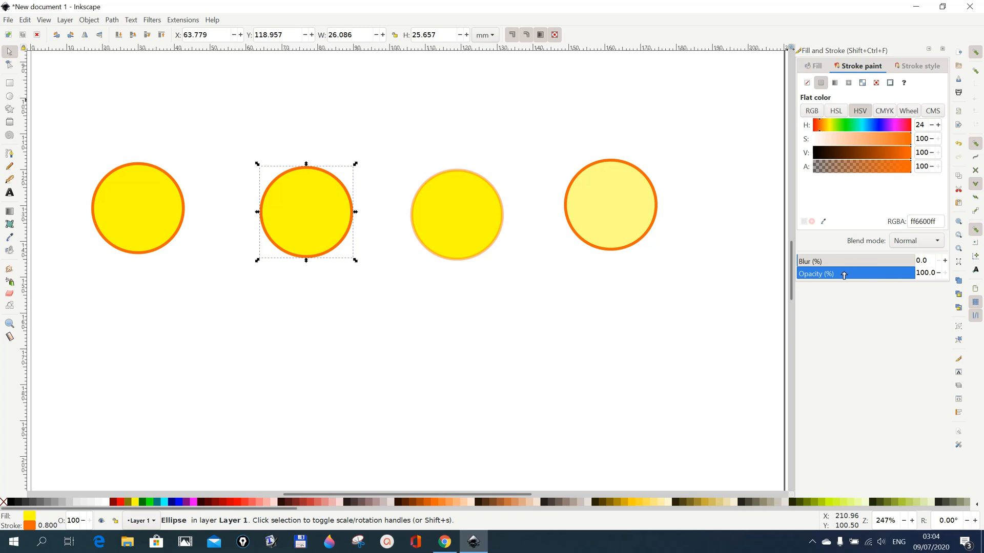
{"action": "left_click_drag", "start_coordinate": [934, 273], "coordinate": [822, 273]}
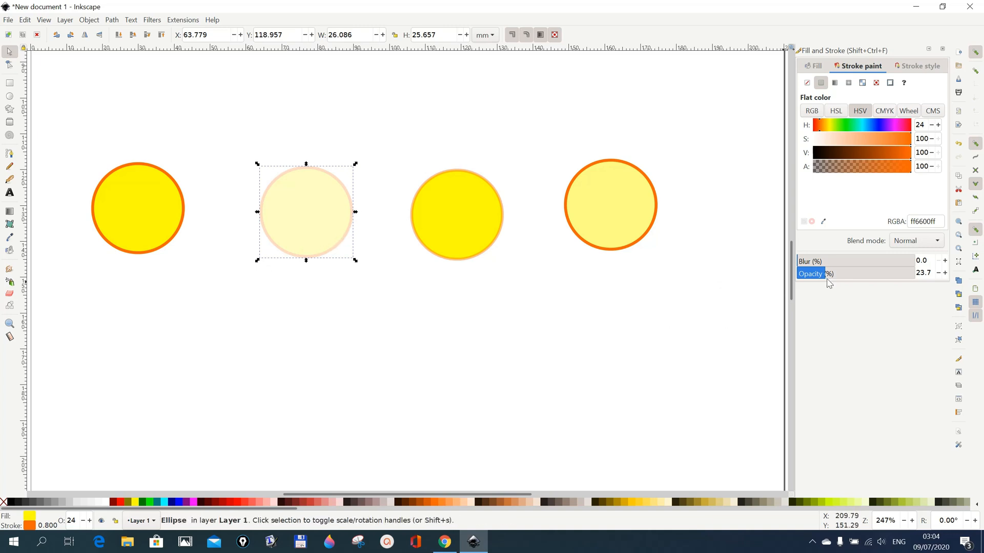
{"action": "mouse_move", "coordinate": [333, 254]}
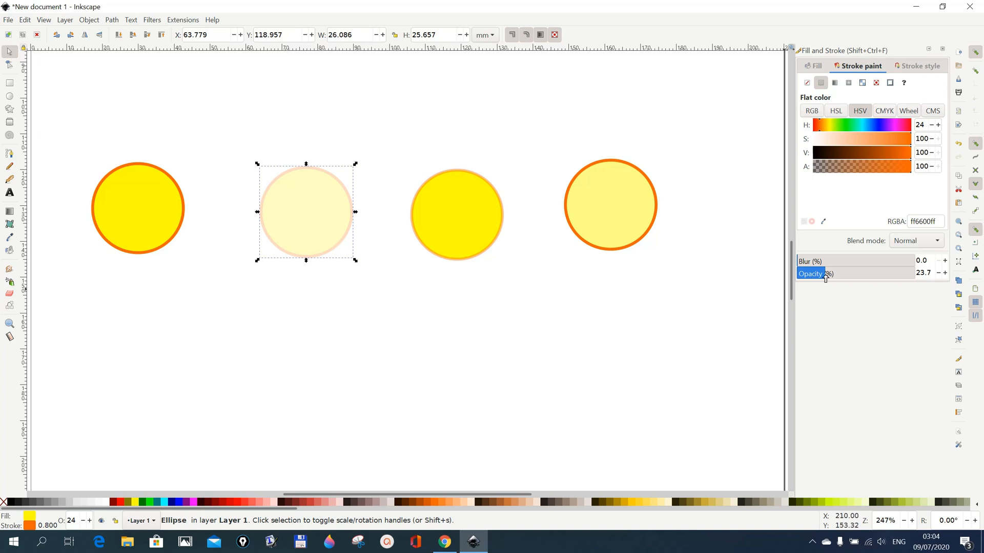
{"action": "left_click_drag", "start_coordinate": [828, 272], "coordinate": [922, 272]}
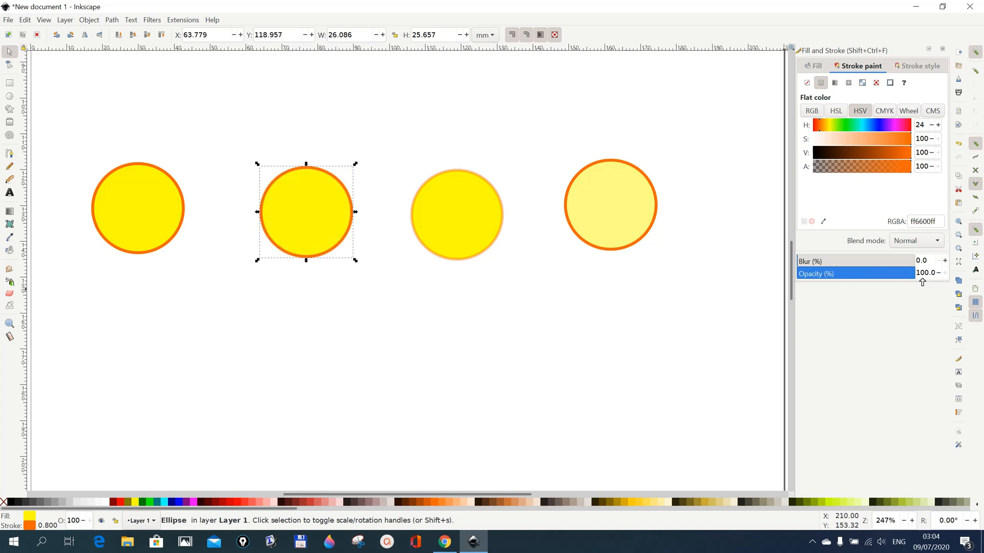
{"action": "mouse_move", "coordinate": [153, 220]}
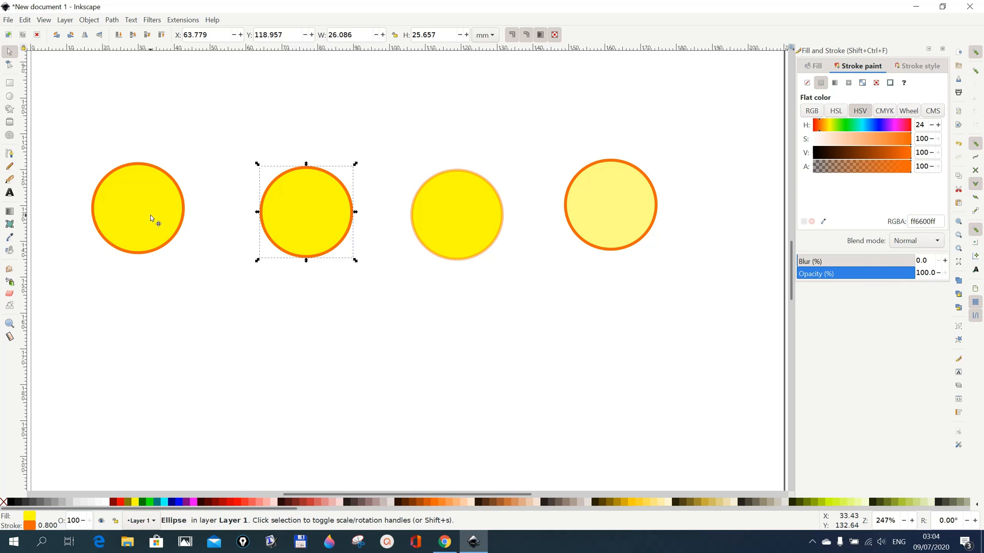
{"action": "left_click_drag", "start_coordinate": [306, 211], "coordinate": [138, 209]}
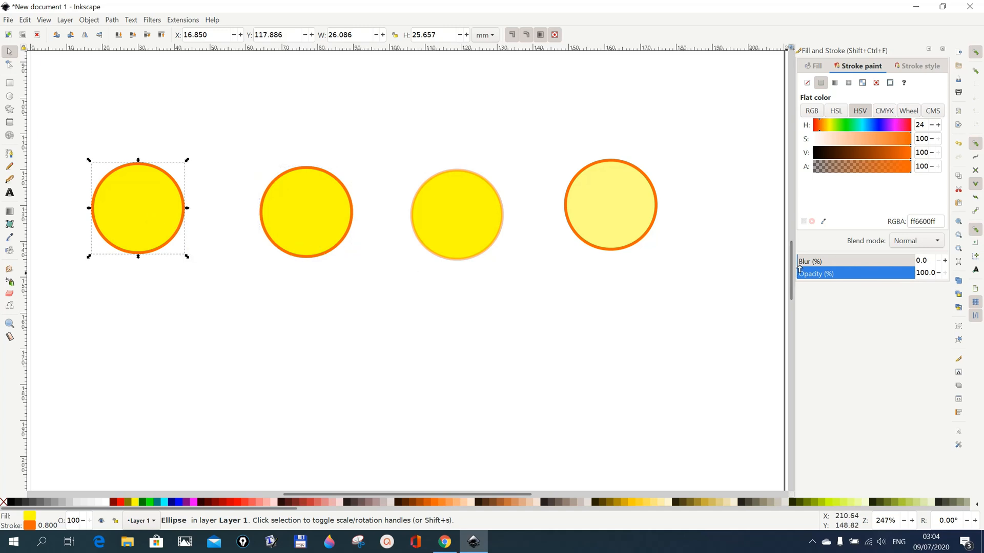
{"action": "left_click_drag", "start_coordinate": [803, 261], "coordinate": [831, 261]}
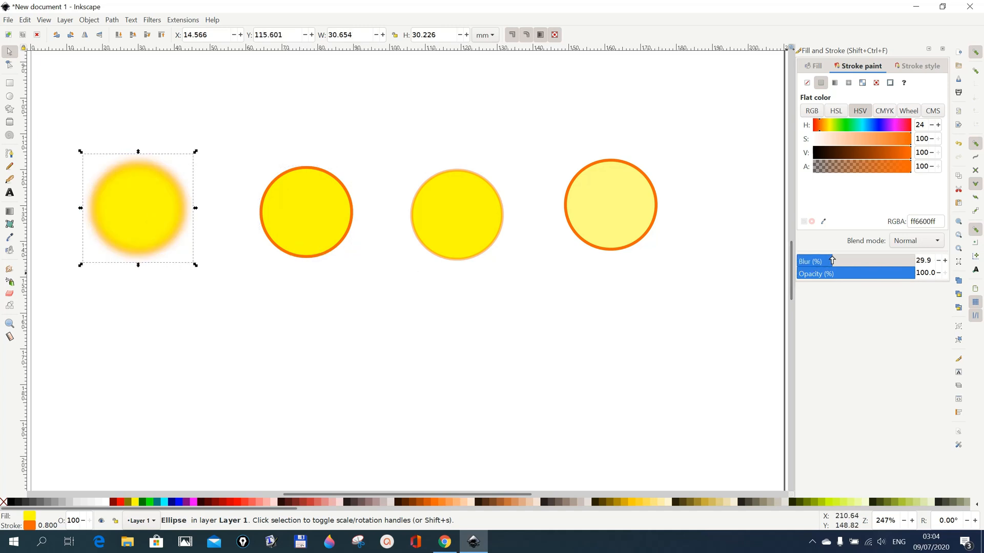
{"action": "left_click_drag", "start_coordinate": [831, 260], "coordinate": [878, 261]}
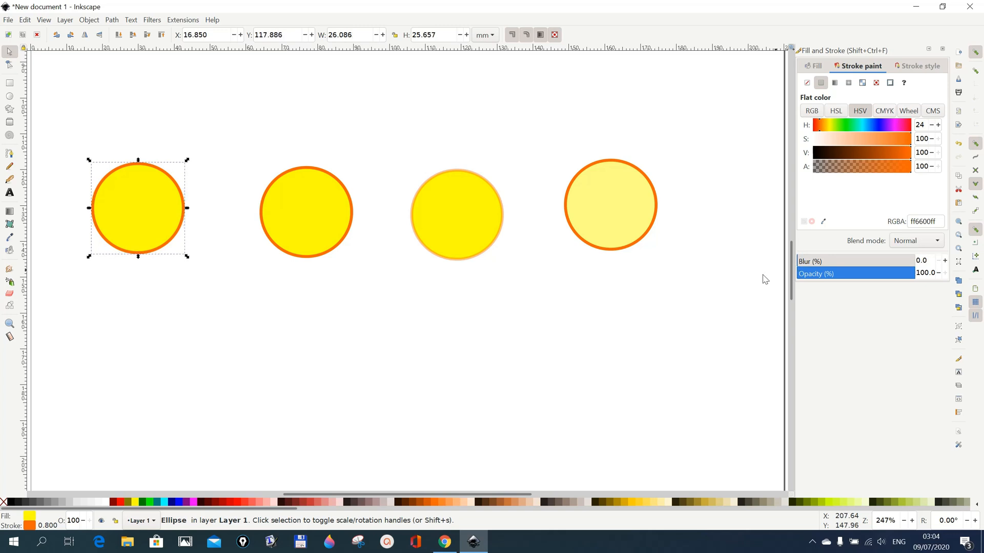
{"action": "mouse_move", "coordinate": [100, 289]}
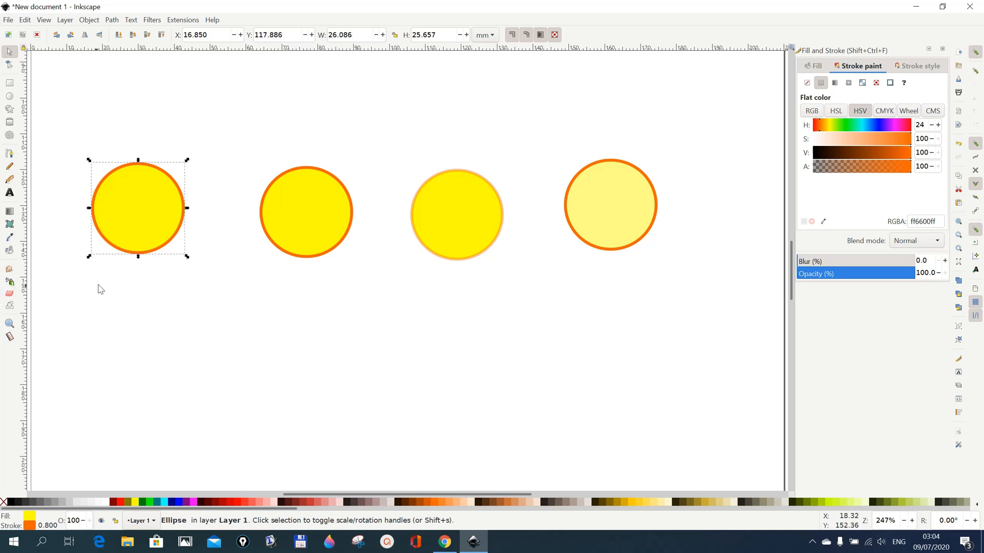
{"action": "mouse_move", "coordinate": [178, 430]}
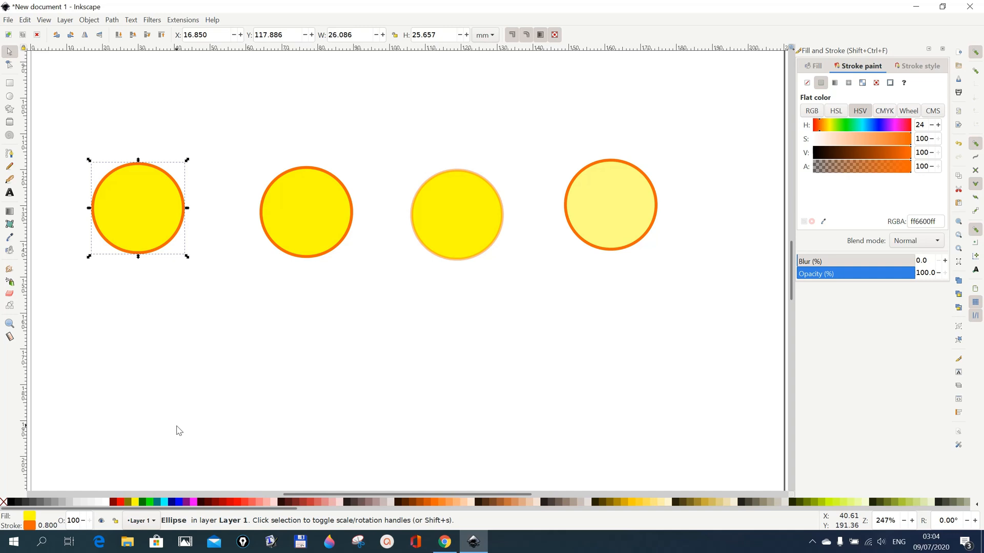
{"action": "mouse_move", "coordinate": [120, 323]}
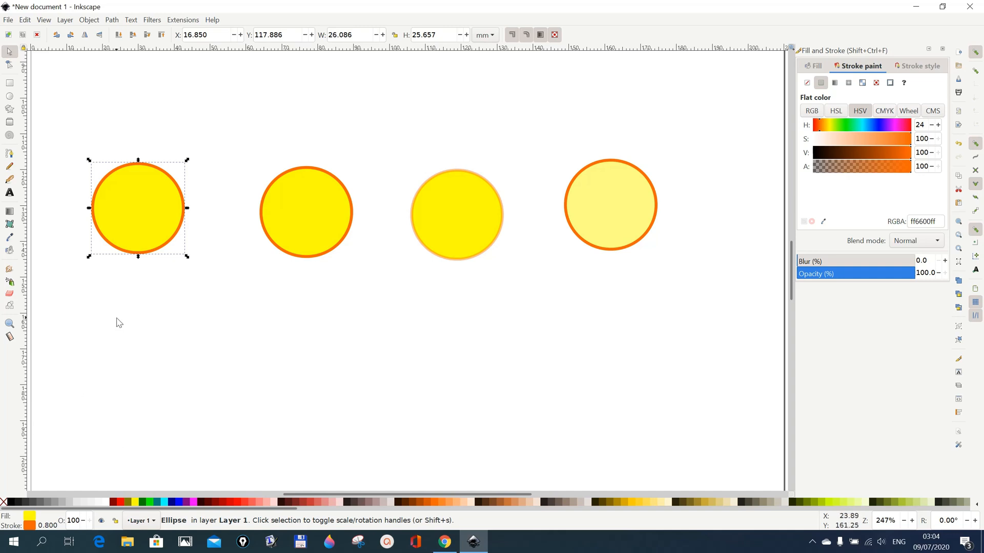